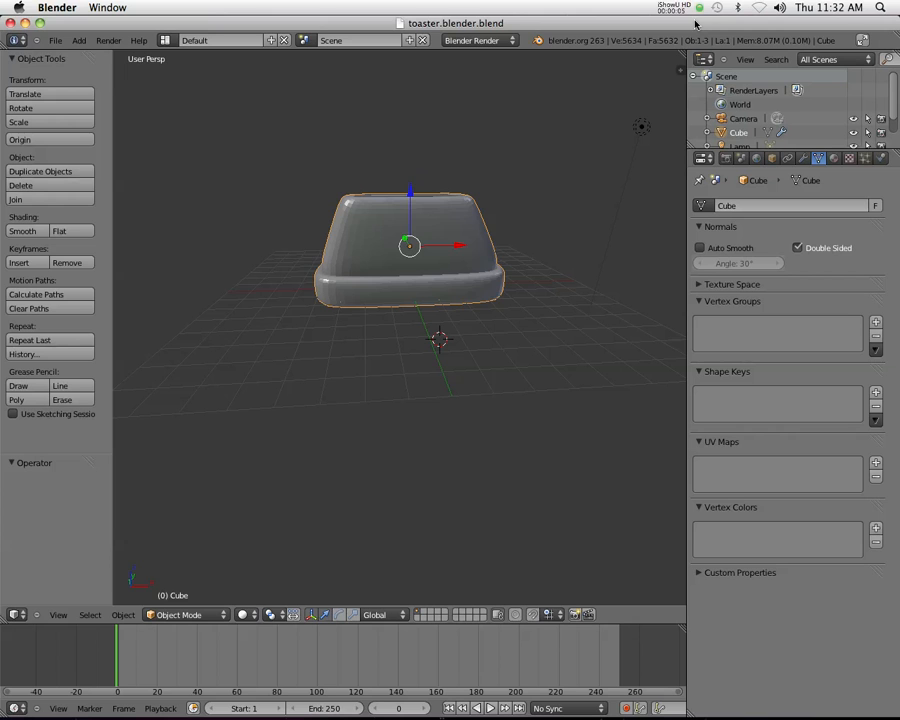
Orbit around the toaster mesh and enter Edit Mode on it
{"action": "left_click_drag", "start_coordinate": [450, 300], "coordinate": [500, 336]}
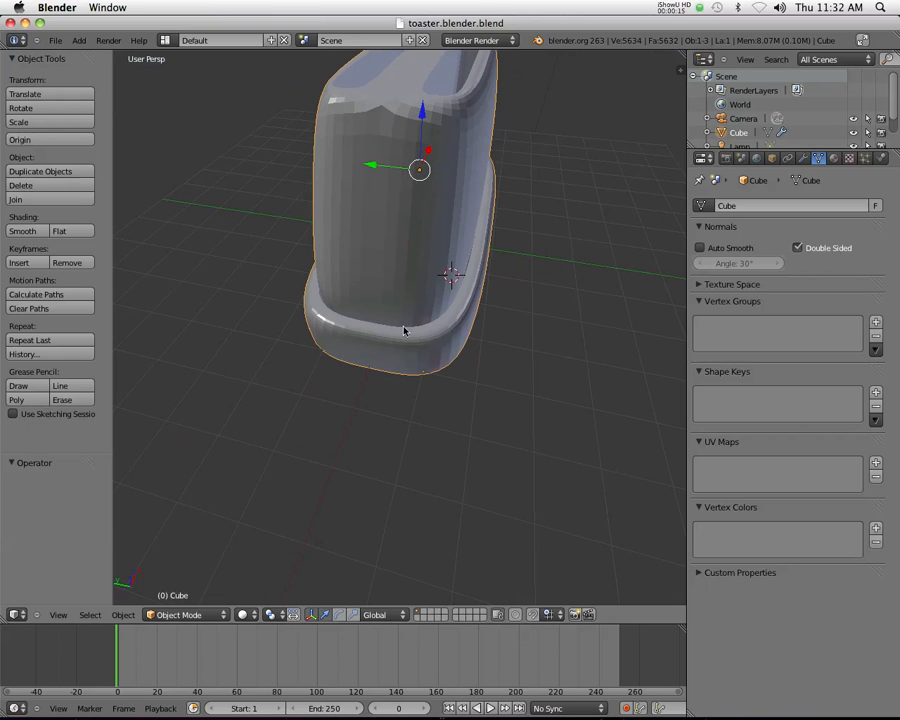
{"action": "key", "text": "z"}
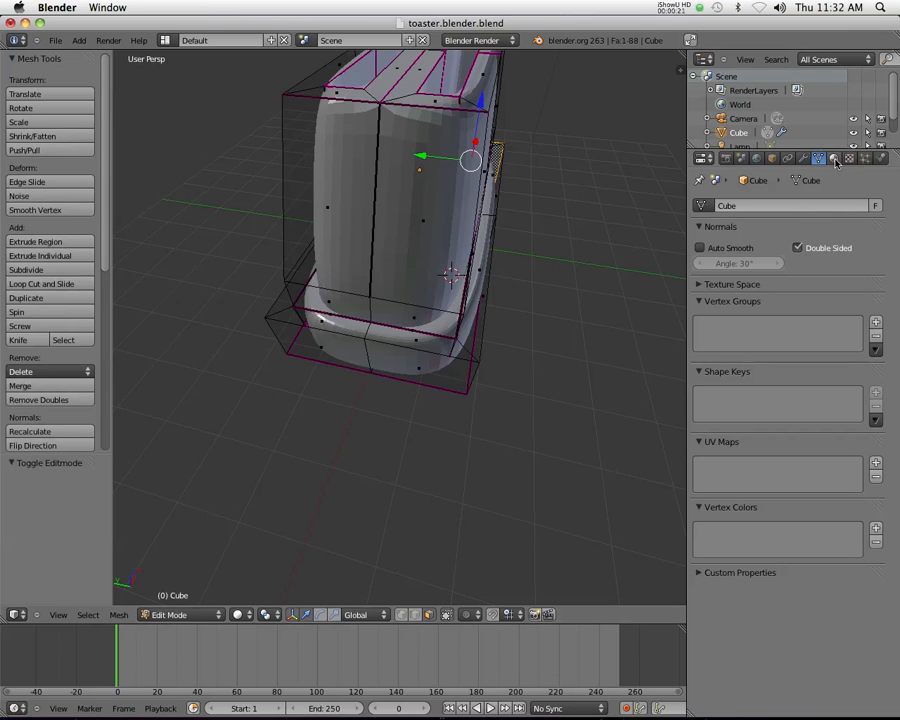
Show the toaster's Subdivision Surface modifier in the Modifiers panel
{"action": "left_click", "coordinate": [804, 158]}
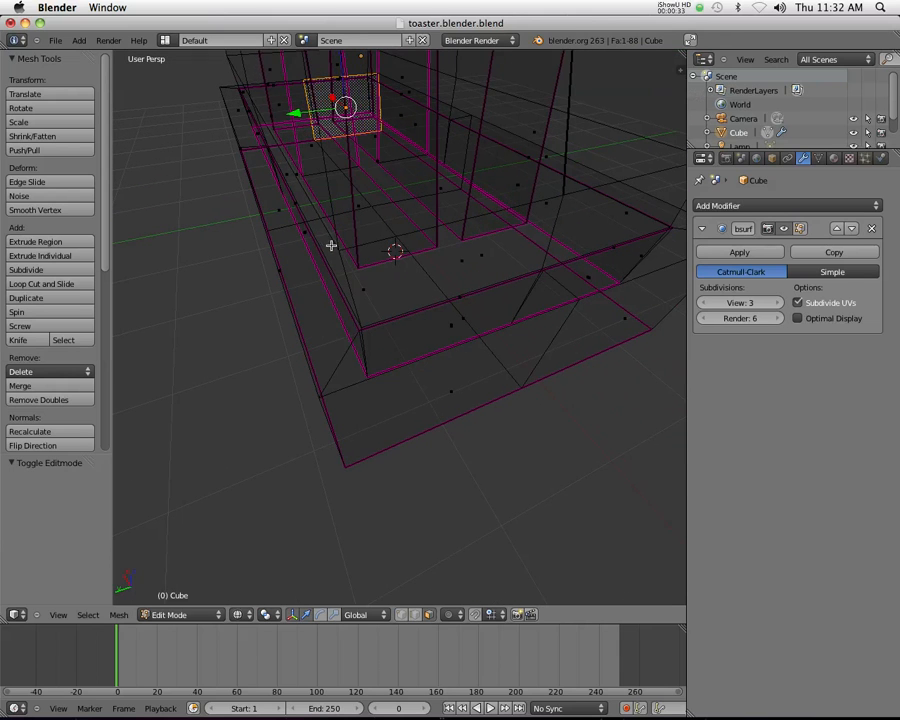
{"action": "mouse_move", "coordinate": [548, 216]}
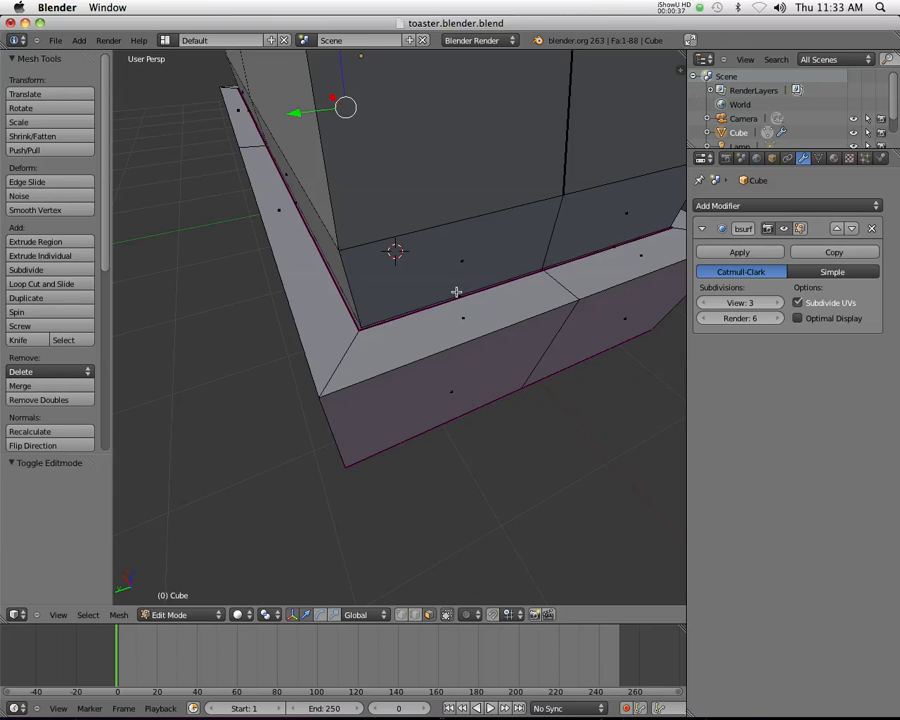
{"action": "mouse_move", "coordinate": [400, 328]}
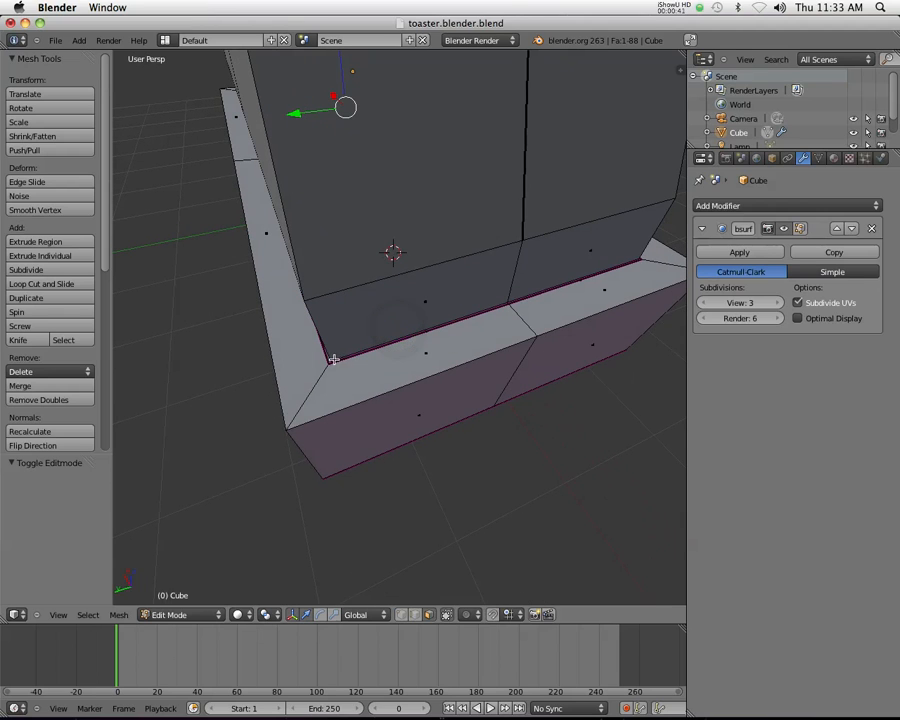
{"action": "mouse_move", "coordinate": [344, 352]}
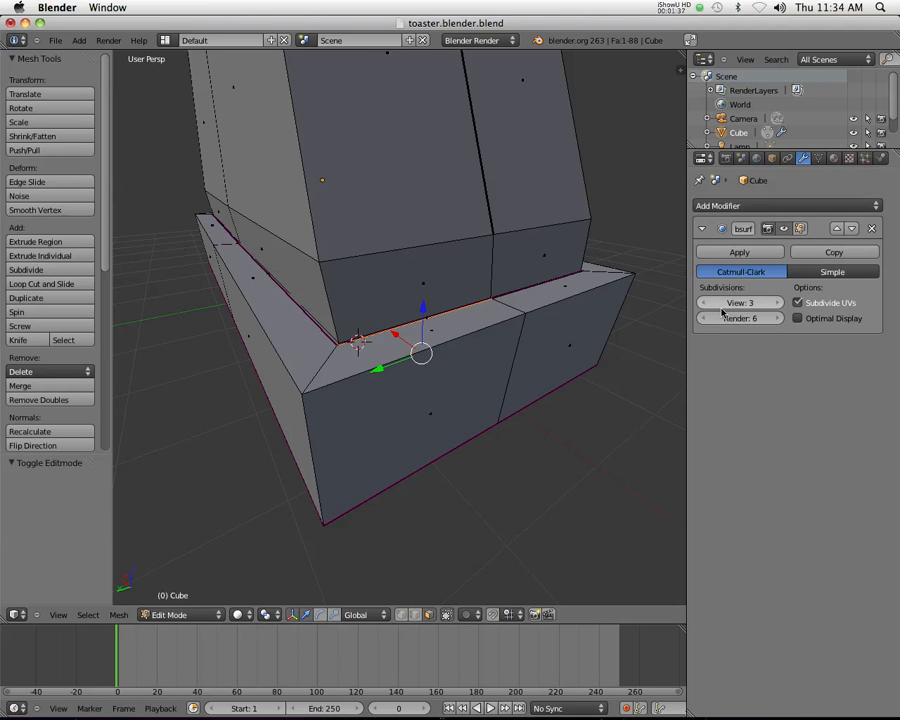
{"action": "mouse_move", "coordinate": [740, 302]}
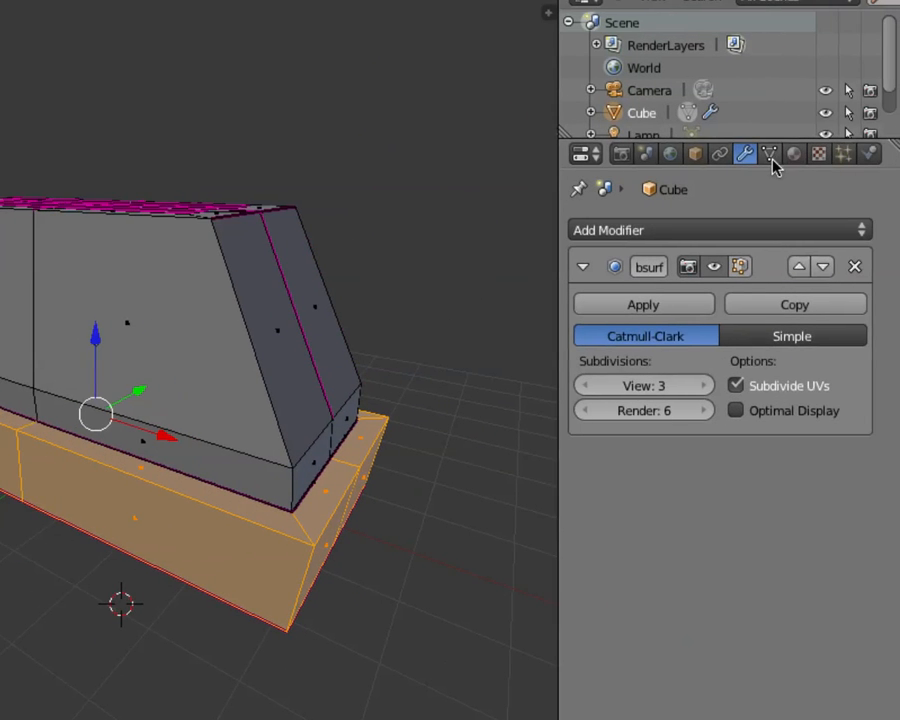
{"action": "mouse_move", "coordinate": [772, 152]}
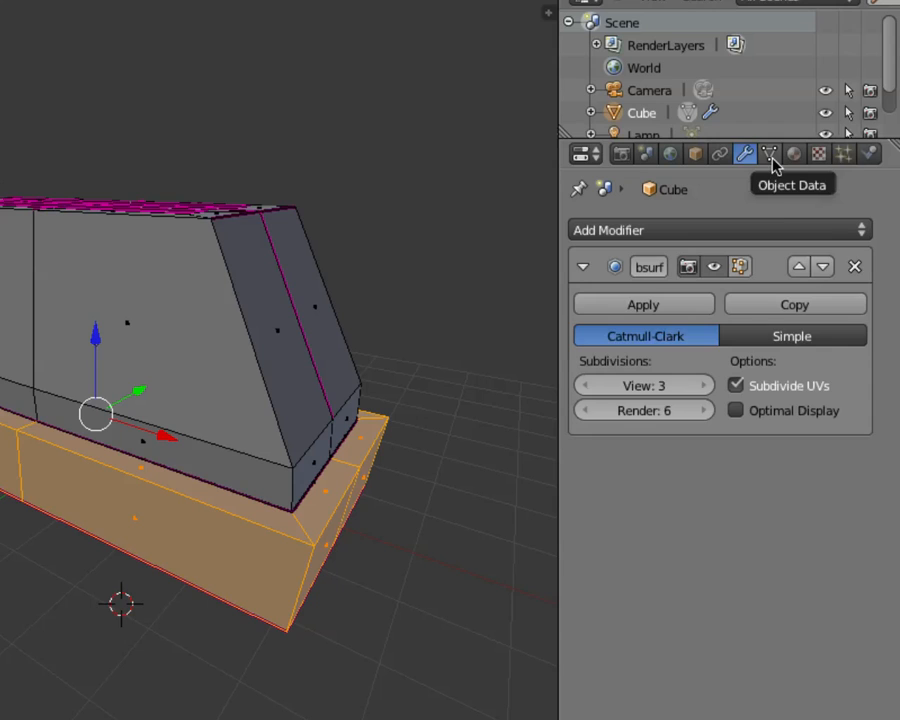
Add a vertex group named Base in Object Data for the selected base faces
{"action": "left_click", "coordinate": [768, 154]}
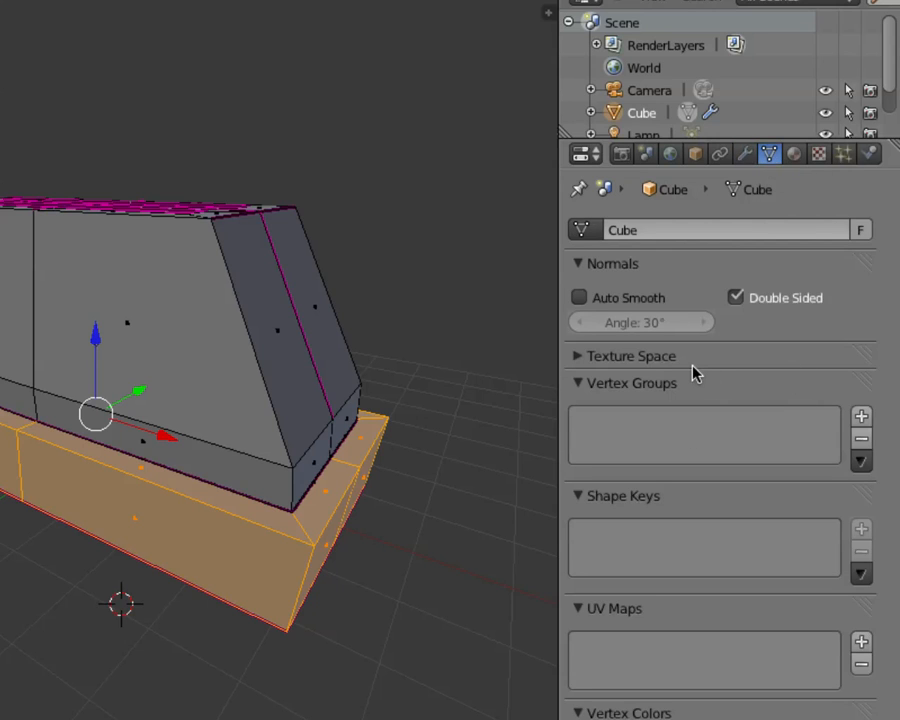
{"action": "mouse_move", "coordinate": [716, 428]}
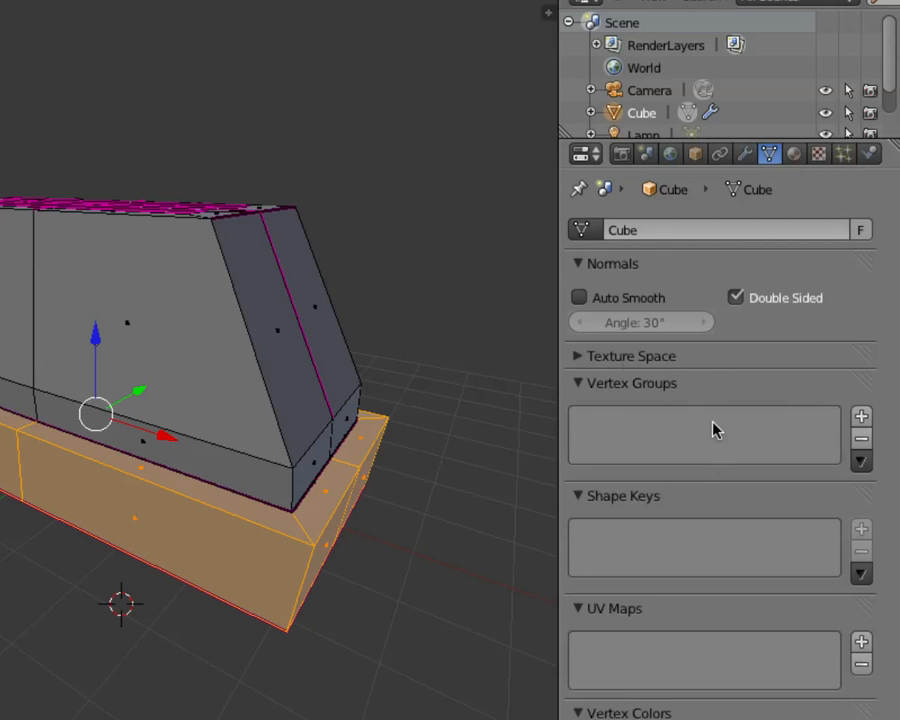
{"action": "mouse_move", "coordinate": [796, 432]}
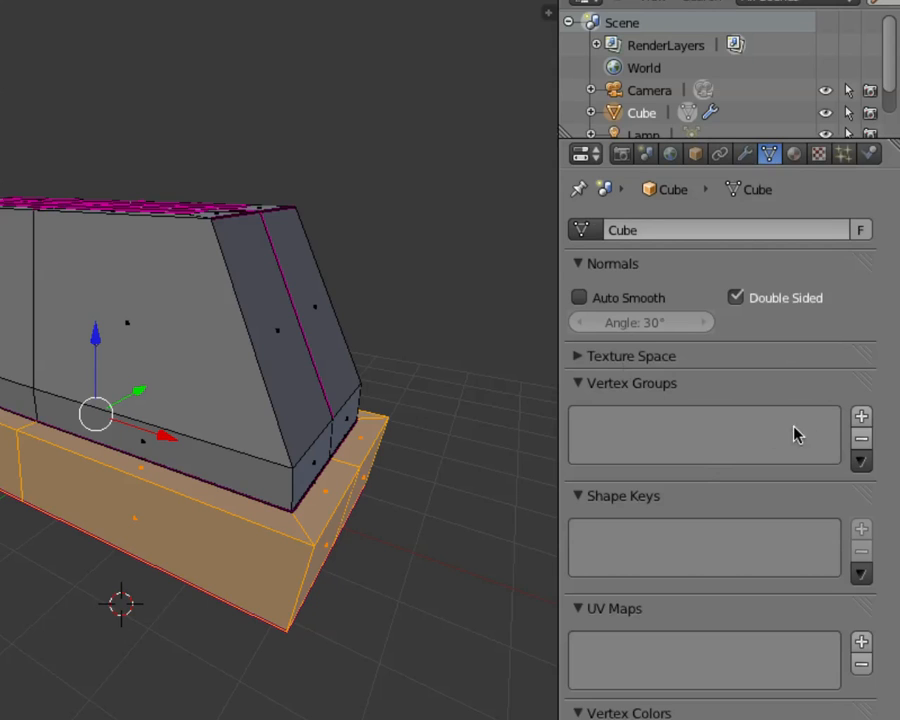
{"action": "left_click", "coordinate": [860, 416]}
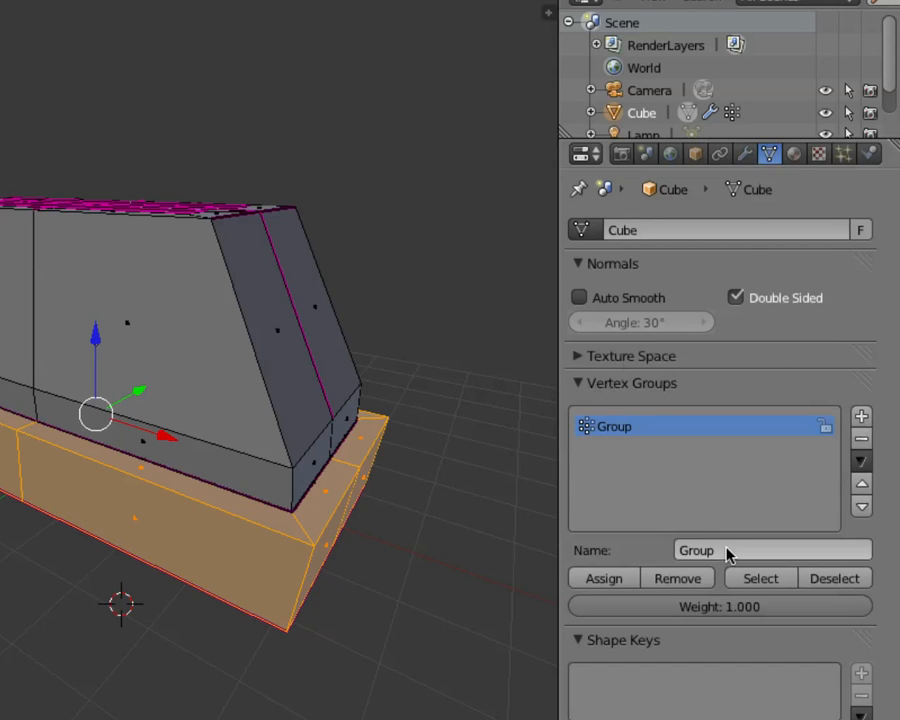
{"action": "type", "text": "BAse"}
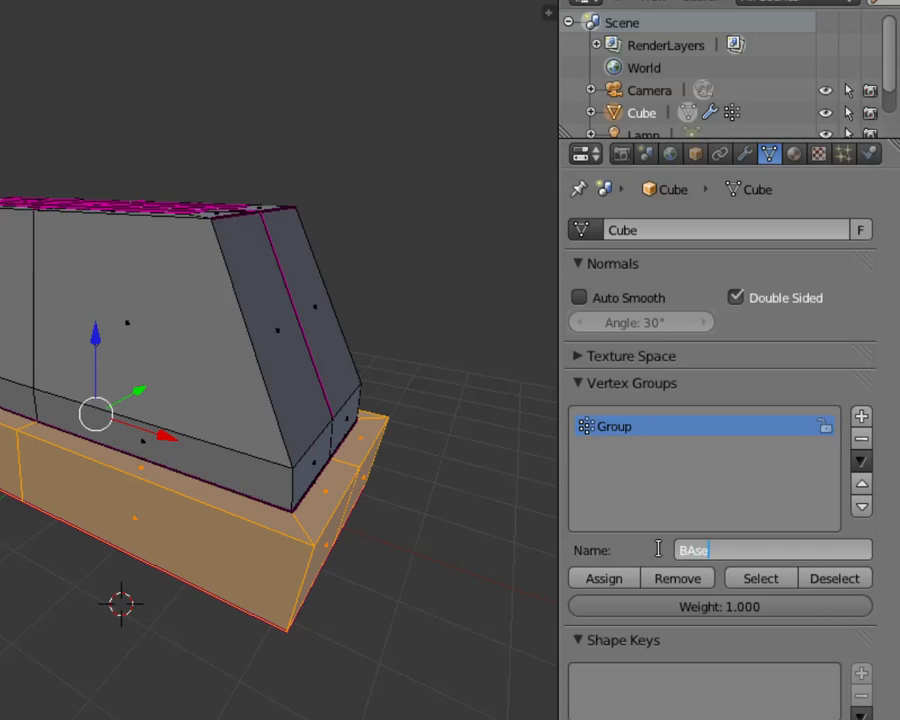
{"action": "type", "text": "Base"}
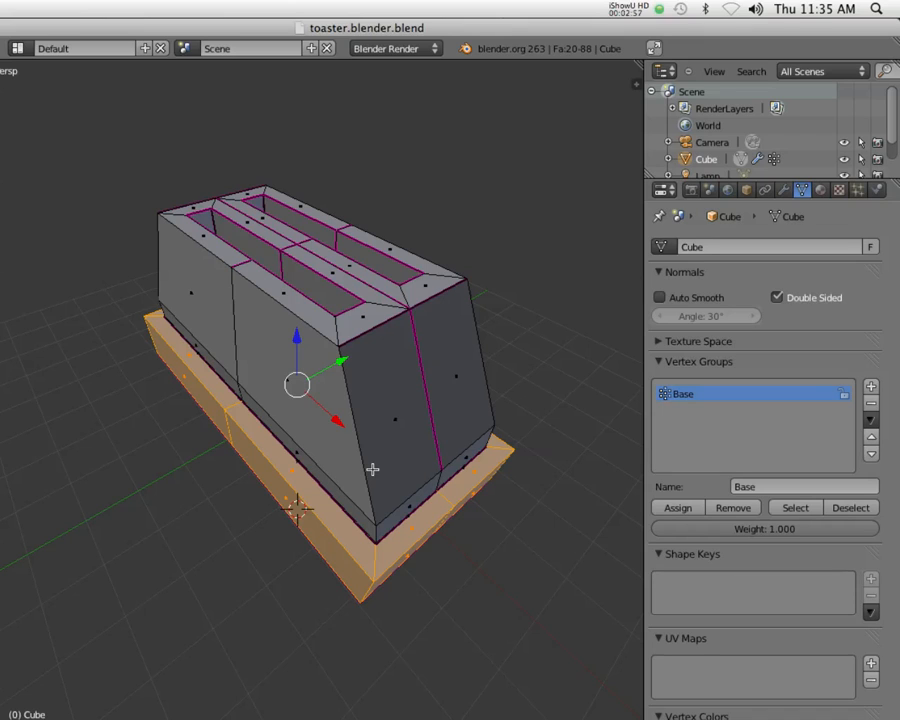
{"action": "mouse_move", "coordinate": [396, 452]}
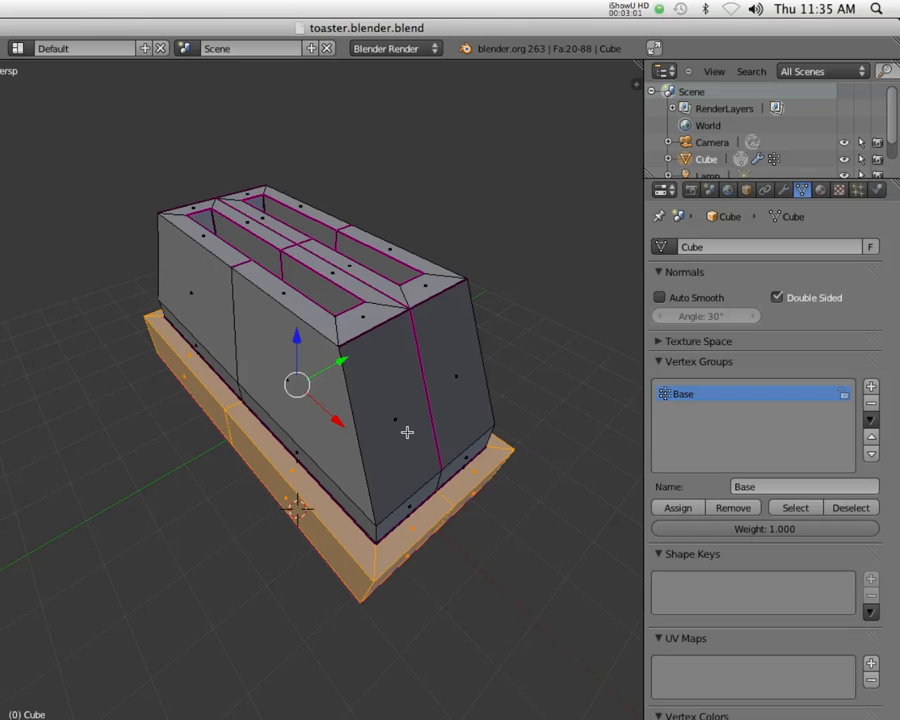
{"action": "mouse_move", "coordinate": [610, 232]}
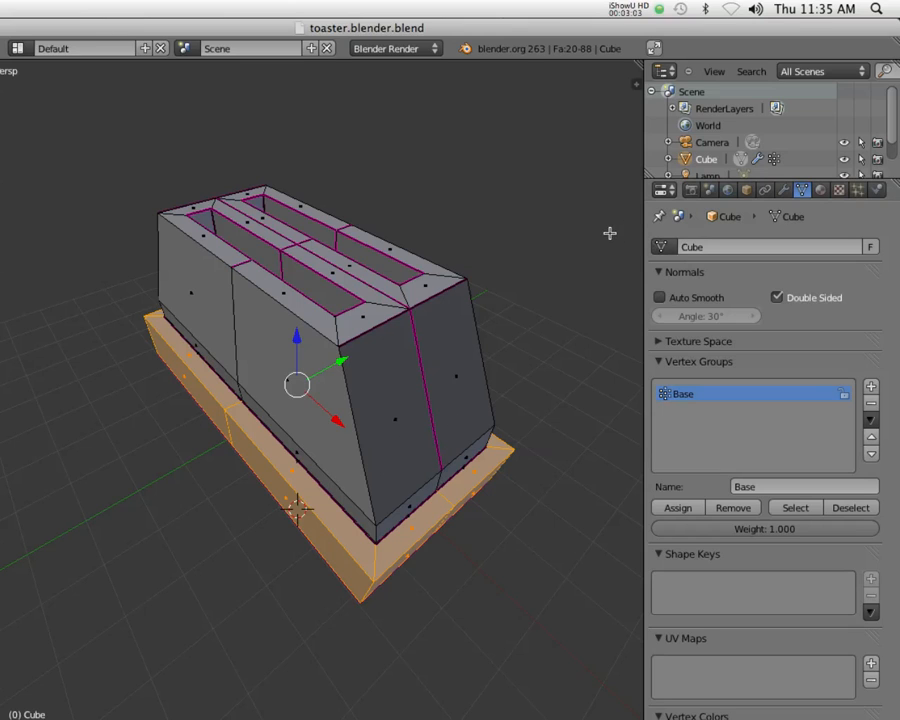
{"action": "mouse_move", "coordinate": [624, 248]}
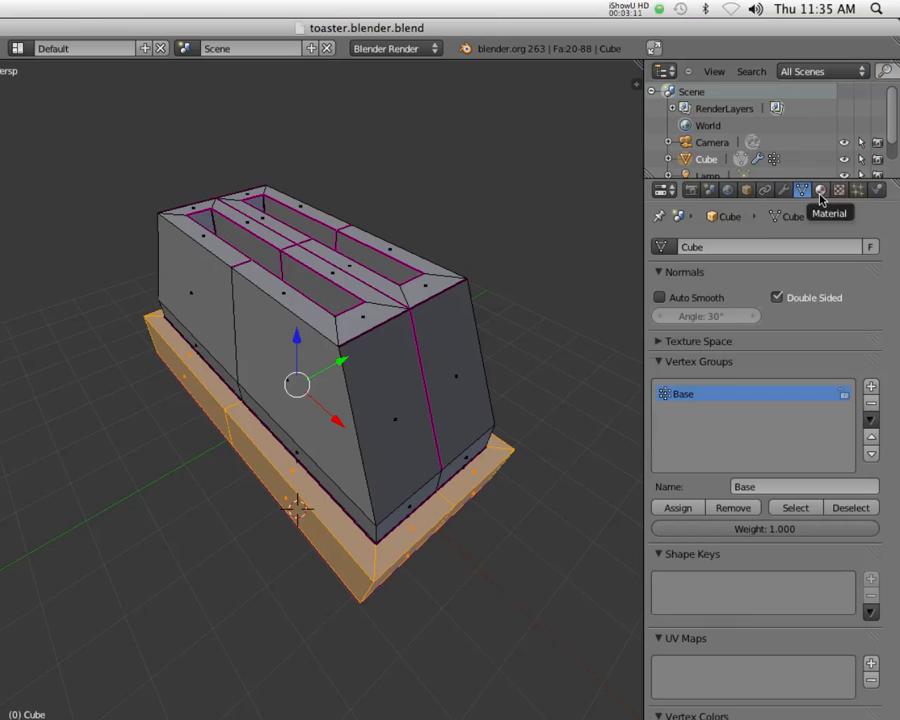
Rename the body material to 'Toaster - Metal' and add a new 'Toaster - PLastic Base' material
{"action": "left_click", "coordinate": [820, 190]}
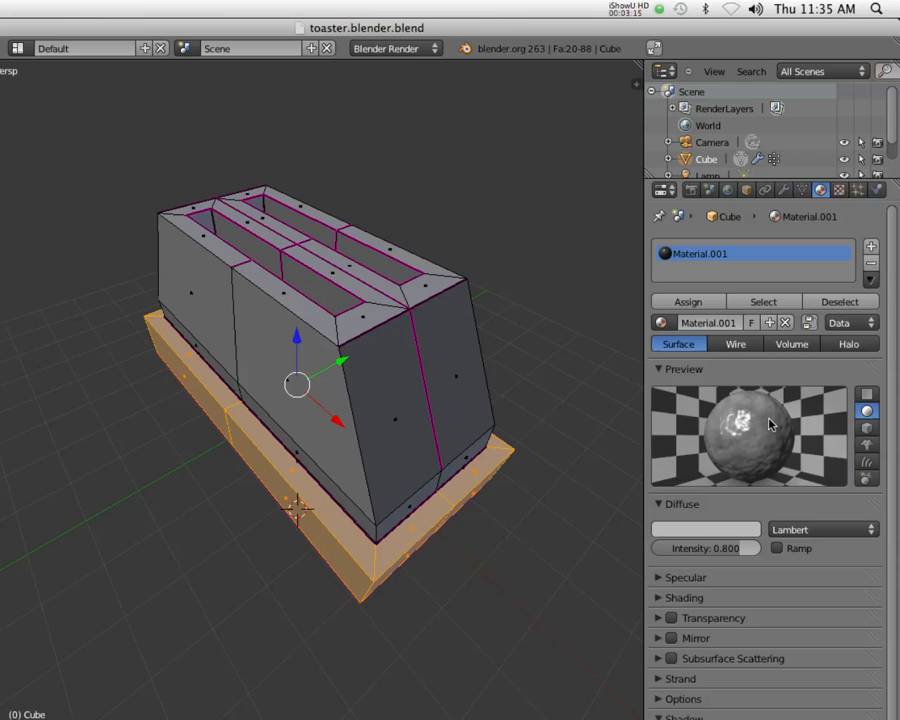
{"action": "mouse_move", "coordinate": [736, 384]}
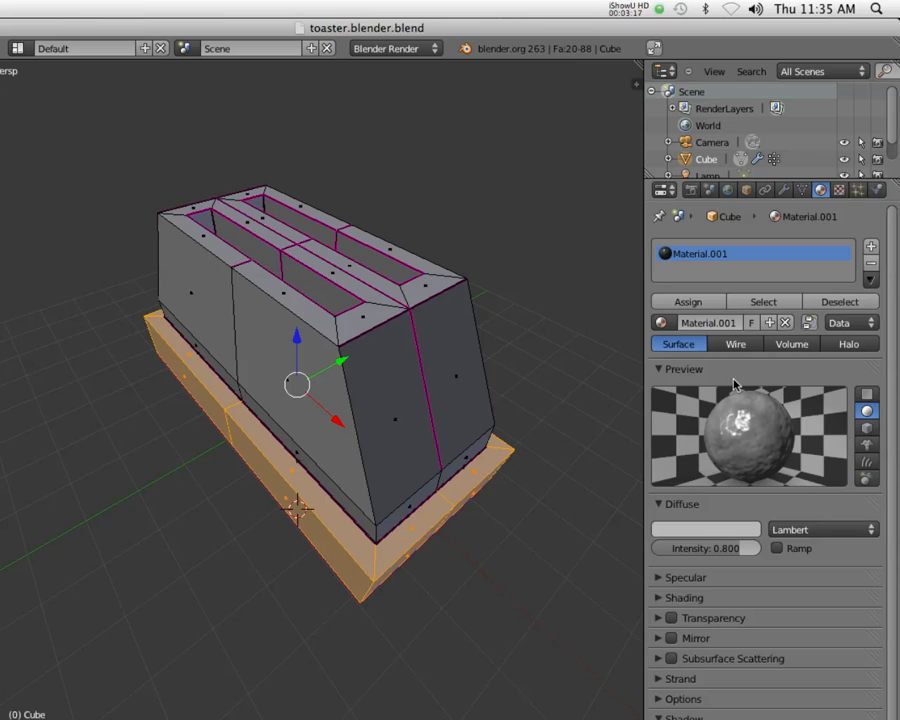
{"action": "mouse_move", "coordinate": [496, 424]}
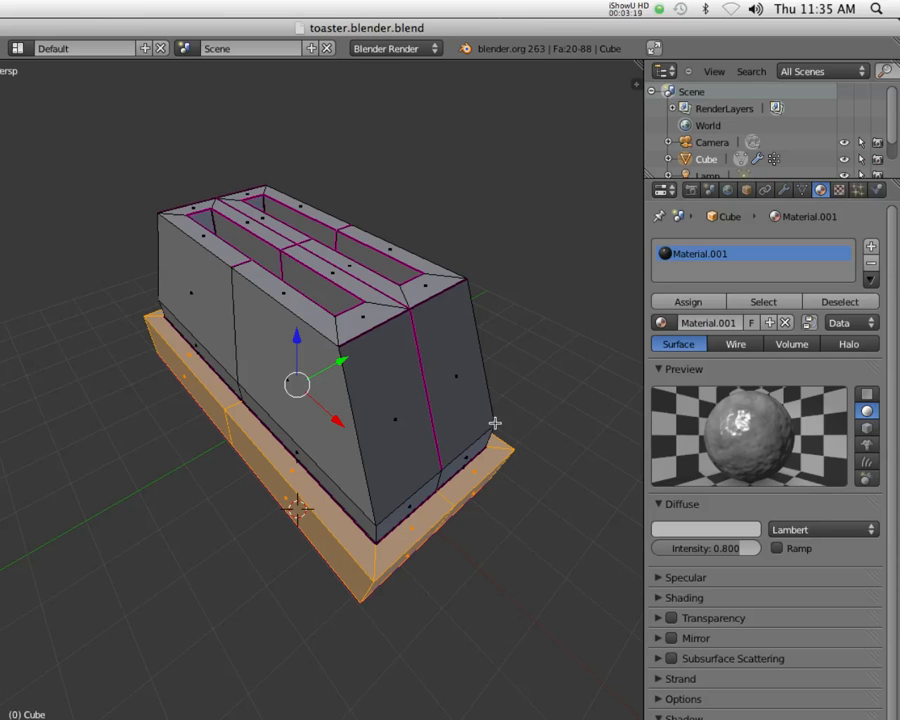
{"action": "mouse_move", "coordinate": [364, 418]}
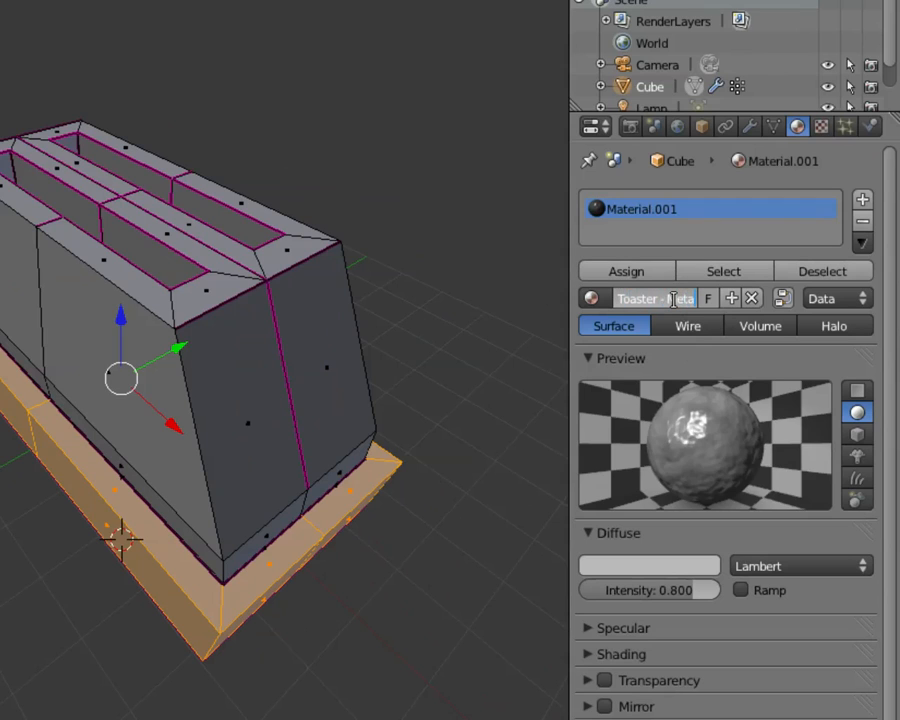
{"action": "type", "text": "Toaster - Metal"}
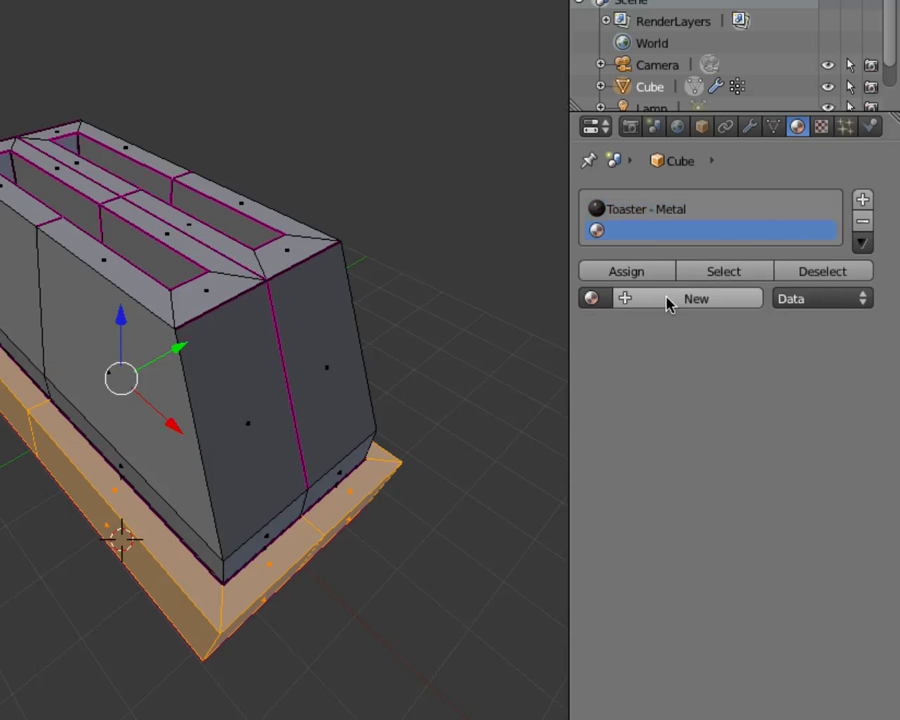
{"action": "mouse_move", "coordinate": [640, 222]}
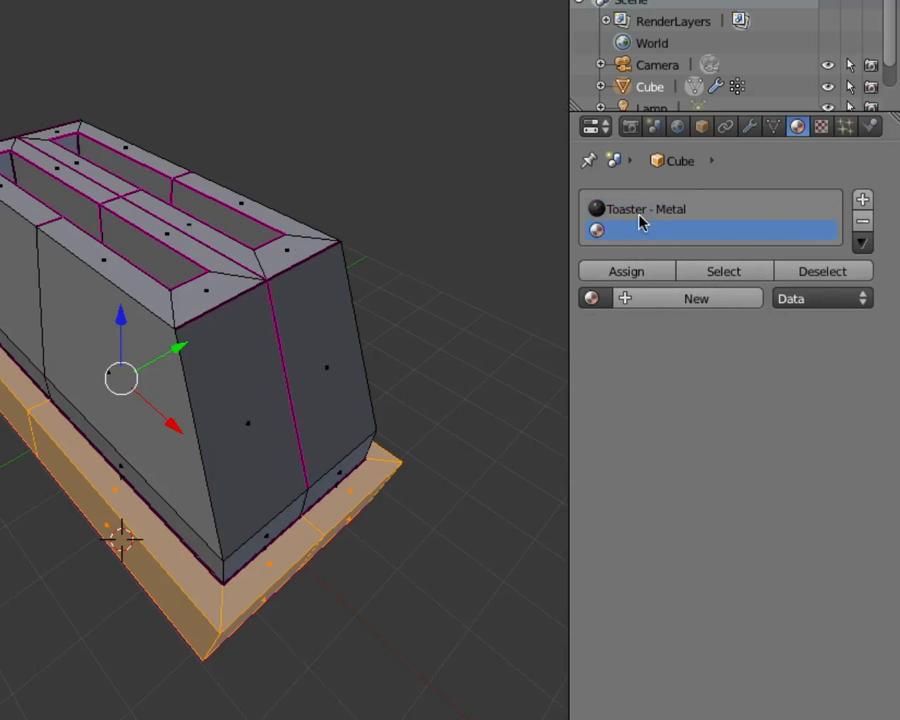
{"action": "left_click", "coordinate": [696, 298]}
{"action": "type", "text": "Toaster - PLastic Base"}
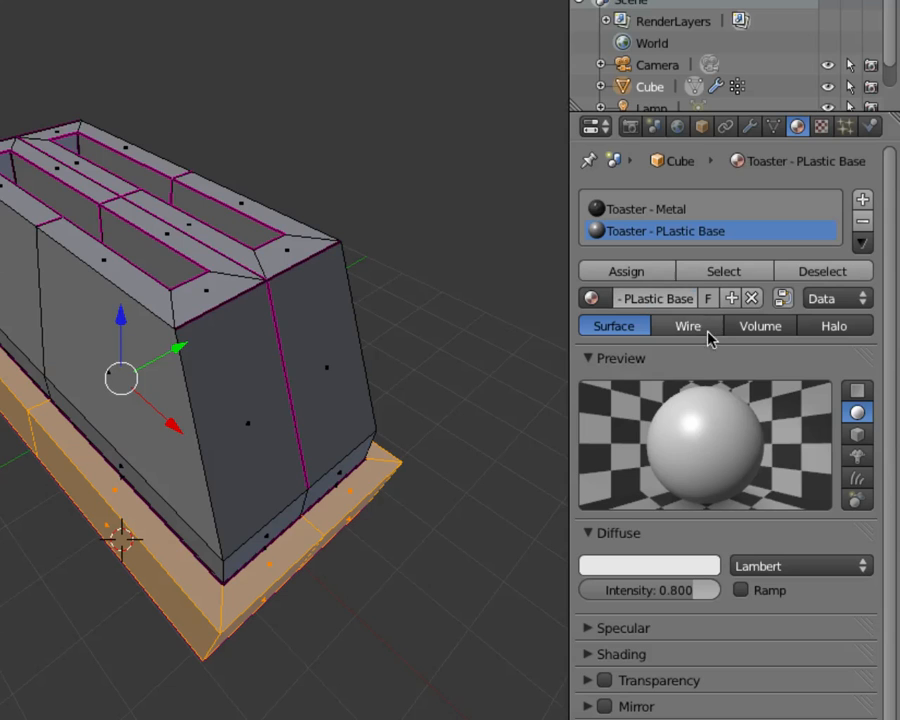
Set the plastic base material's diffuse colour to black (value 0)
{"action": "left_click", "coordinate": [656, 298]}
{"action": "type", "text": "l"}
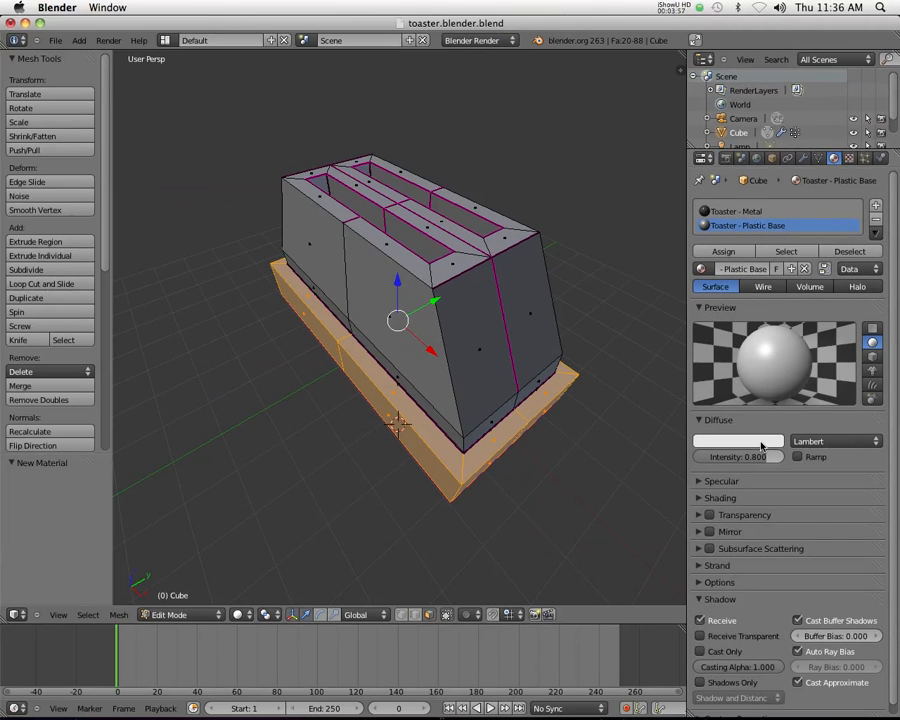
{"action": "left_click", "coordinate": [738, 442]}
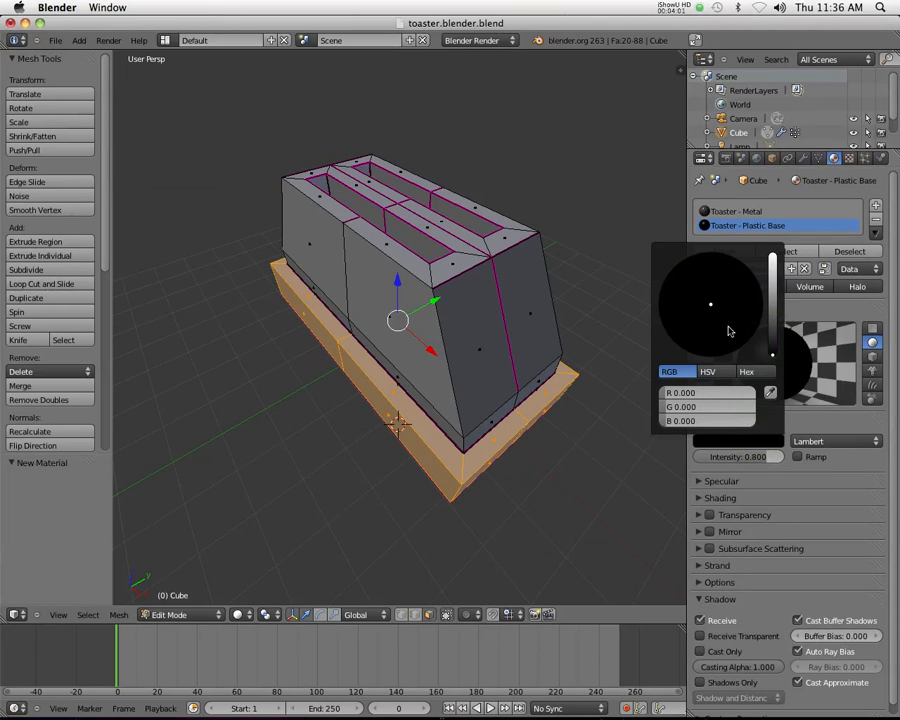
{"action": "left_click", "coordinate": [776, 352]}
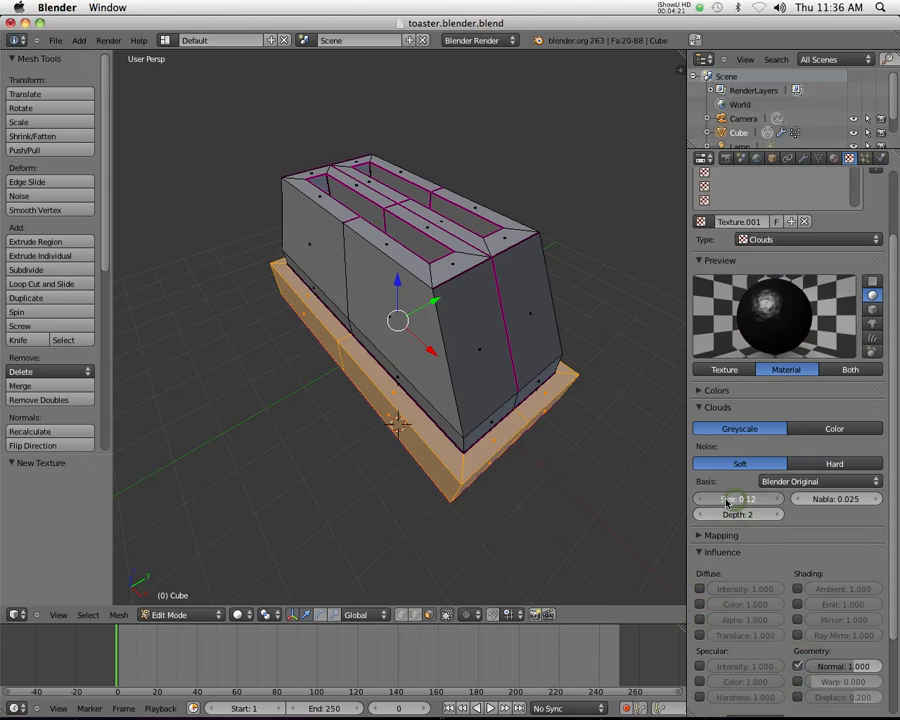
{"action": "left_click", "coordinate": [740, 498]}
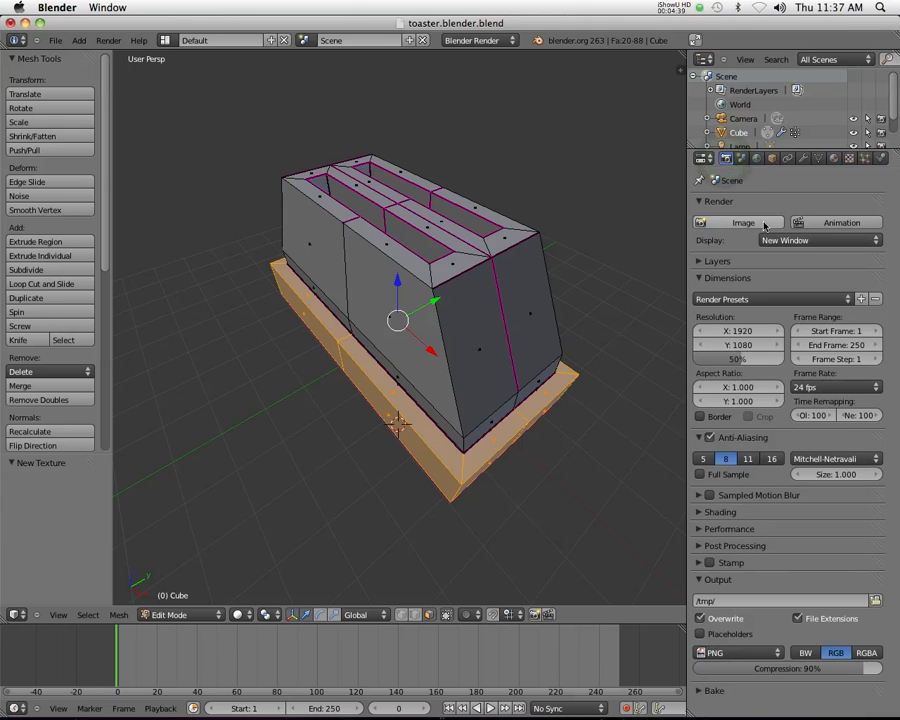
Return to the plastic base material's settings in the Material panel
{"action": "left_click", "coordinate": [744, 222]}
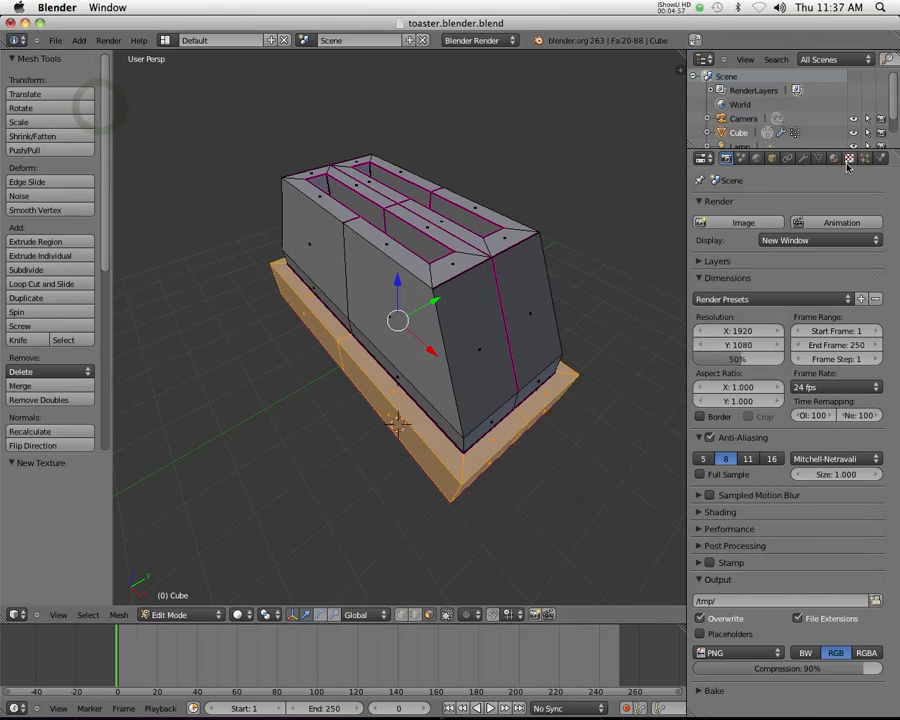
{"action": "left_click", "coordinate": [832, 158]}
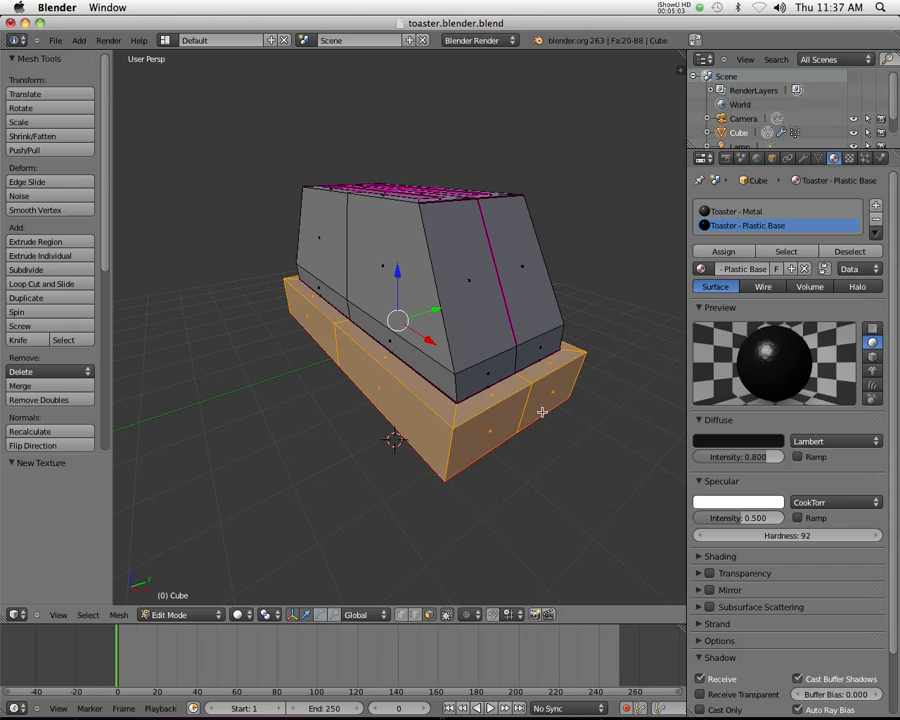
{"action": "mouse_move", "coordinate": [414, 380]}
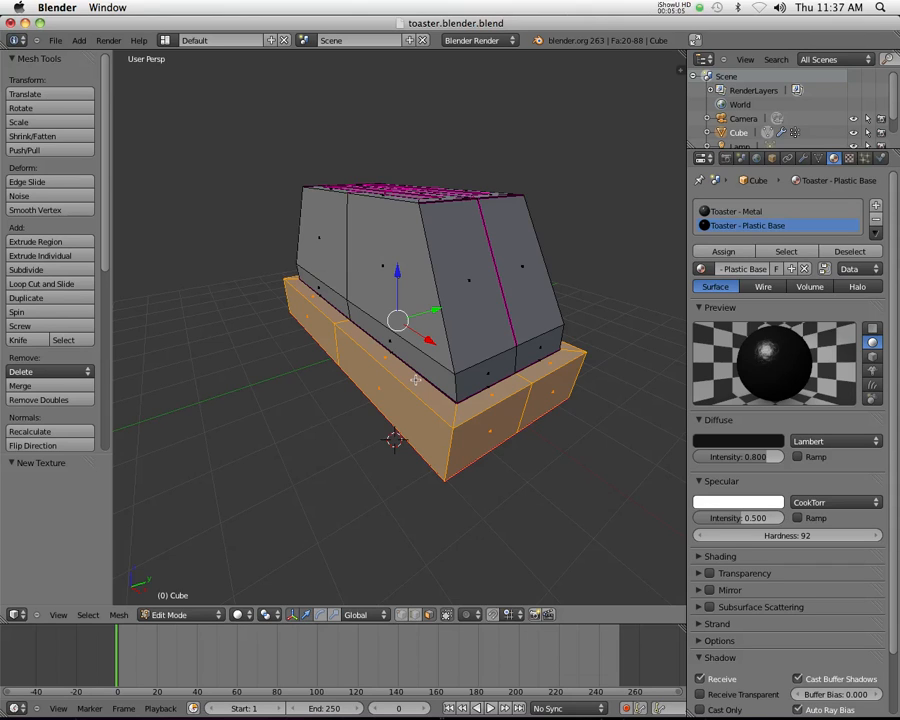
Assign the Toaster - PLastic Base material to the Base vertex group
{"action": "left_click", "coordinate": [818, 158]}
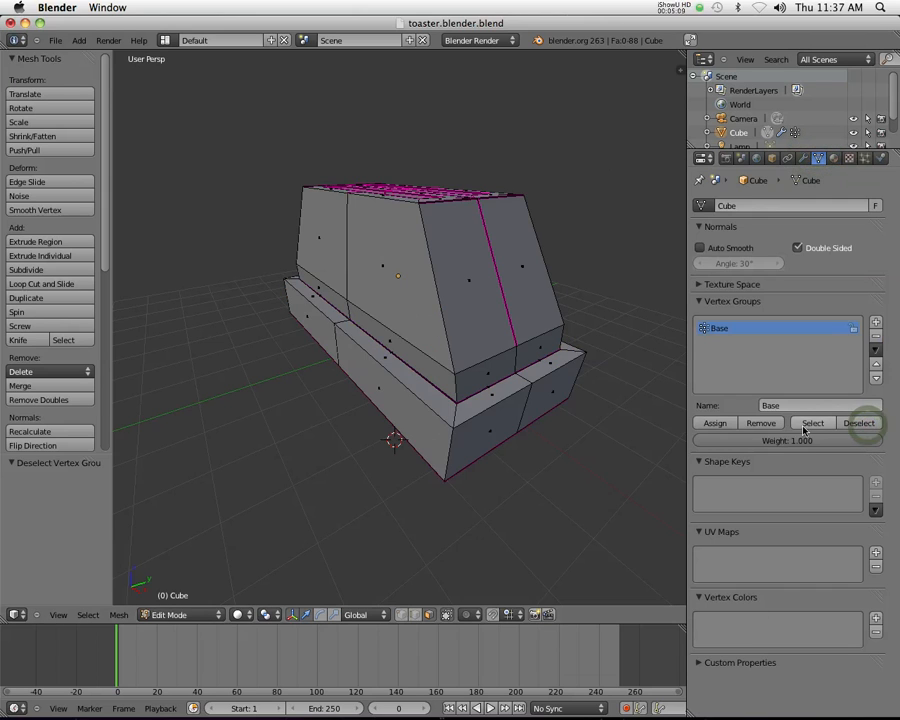
{"action": "left_click", "coordinate": [818, 158]}
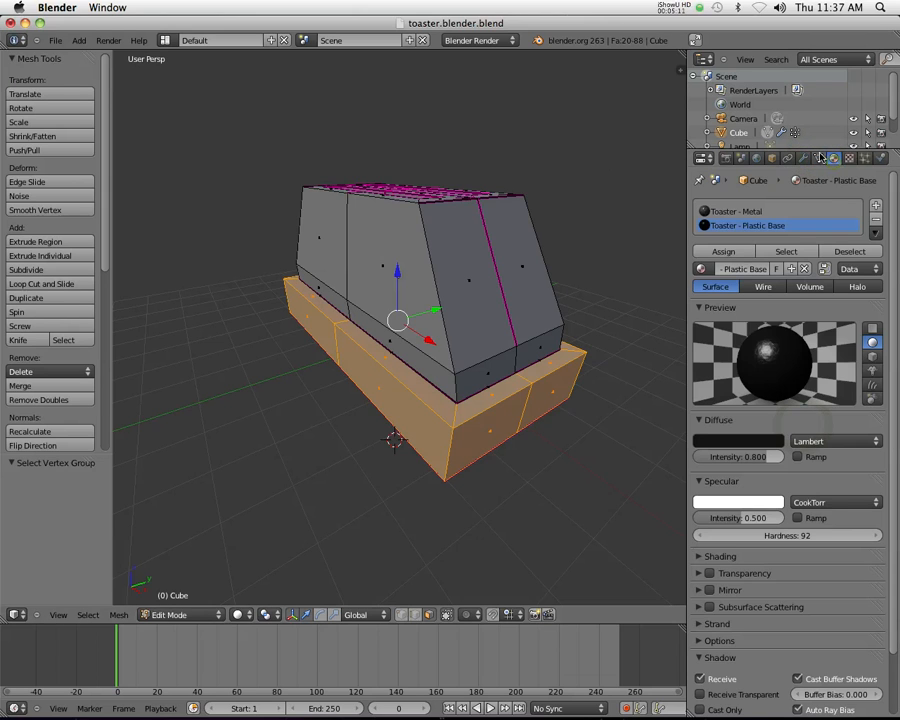
{"action": "mouse_move", "coordinate": [724, 252]}
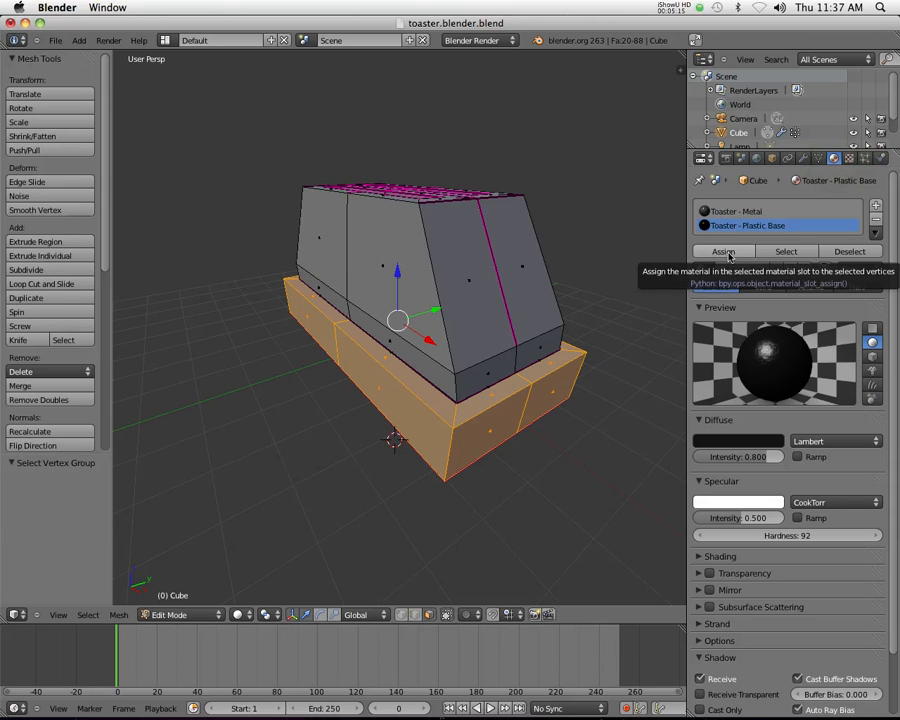
{"action": "left_click", "coordinate": [724, 252]}
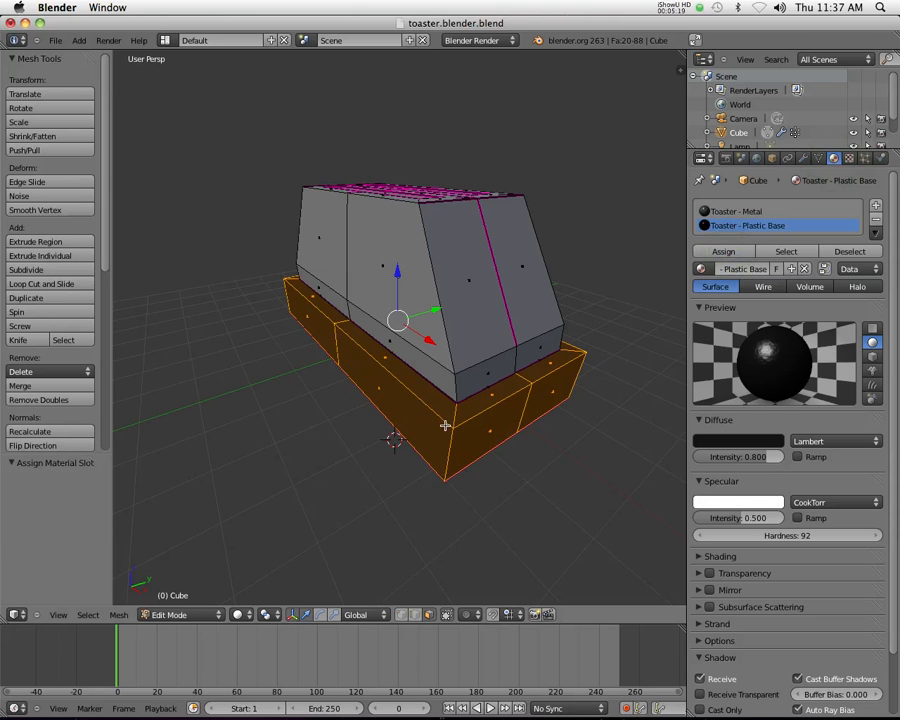
Render an image of the toaster
{"action": "left_click", "coordinate": [708, 158]}
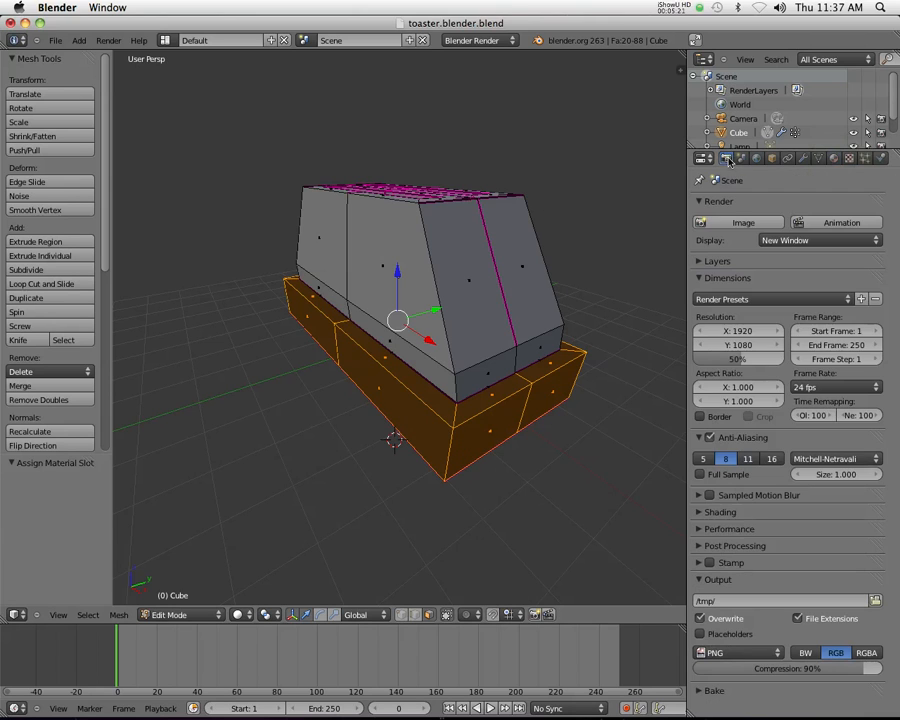
{"action": "left_click", "coordinate": [738, 222]}
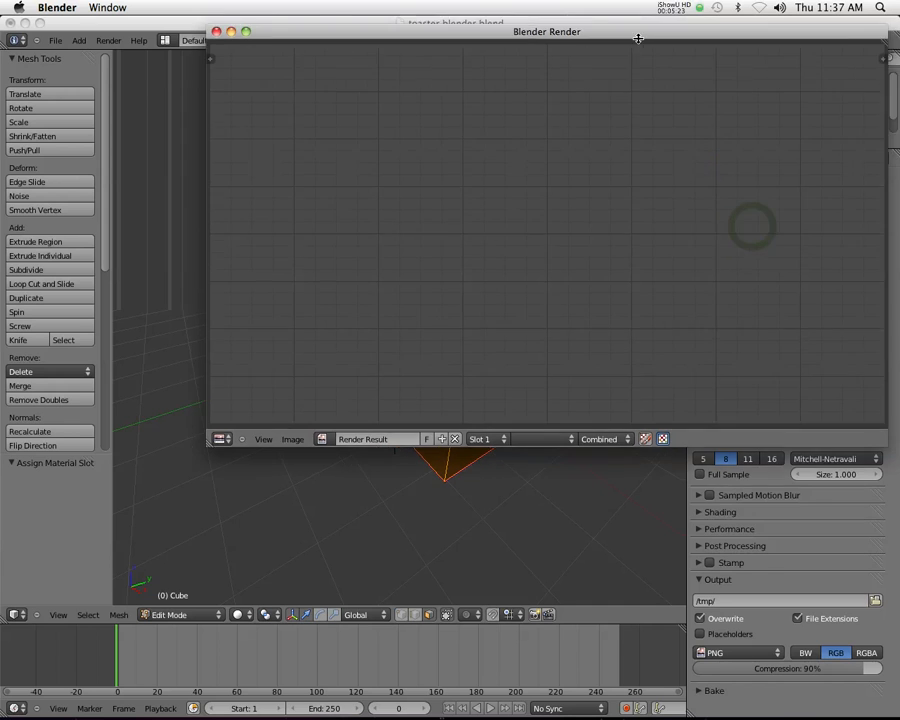